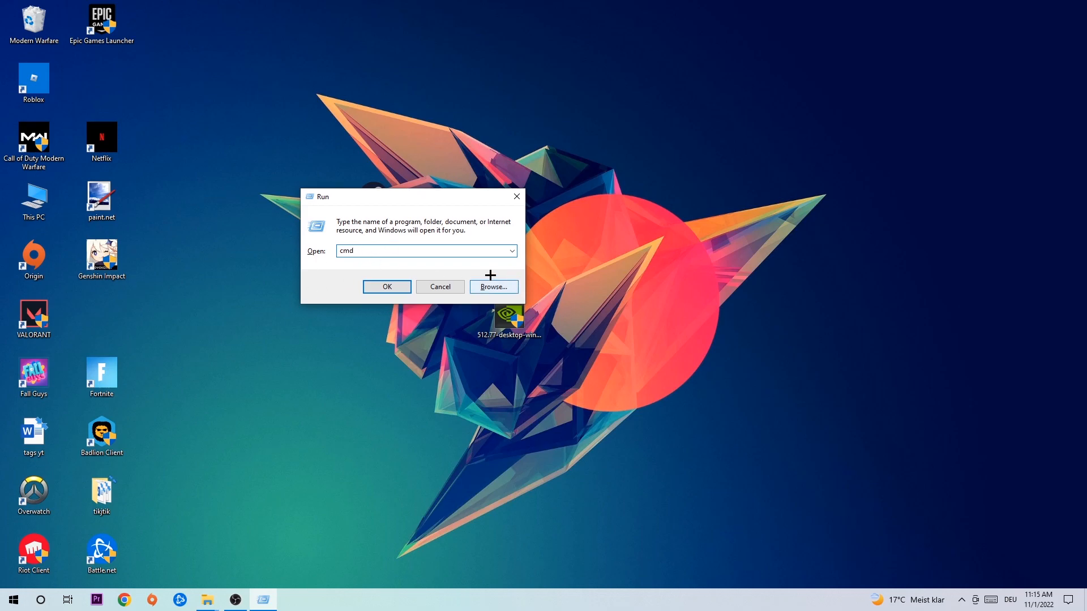
Launch Command Prompt from the Run dialog with 'cmd'.
click(386, 286)
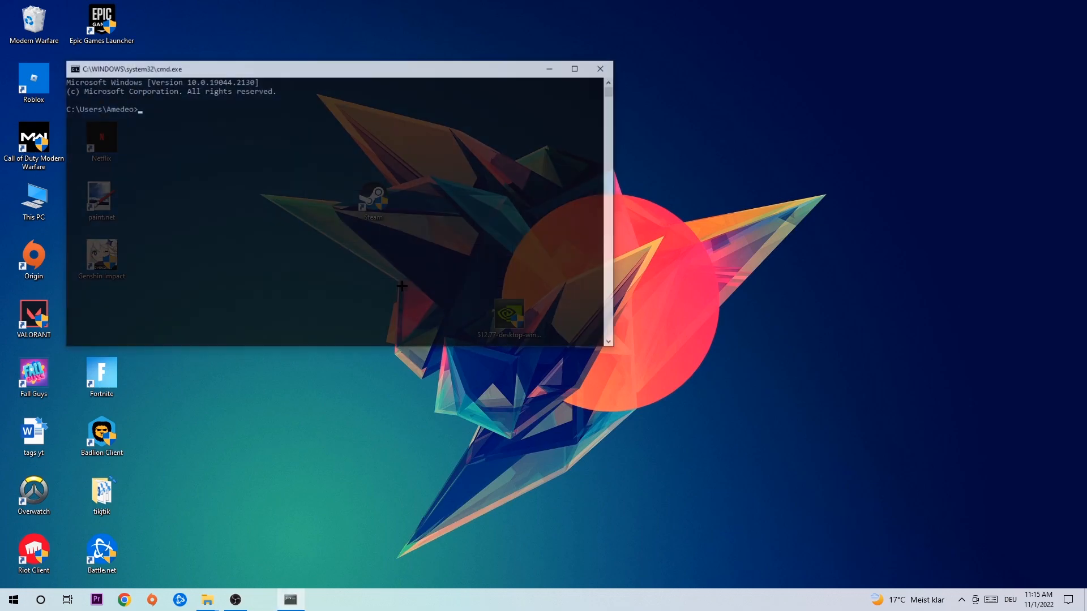
Maximize Command Prompt and run 'ipconfig /flushdns' to clear the DNS cache.
click(574, 69)
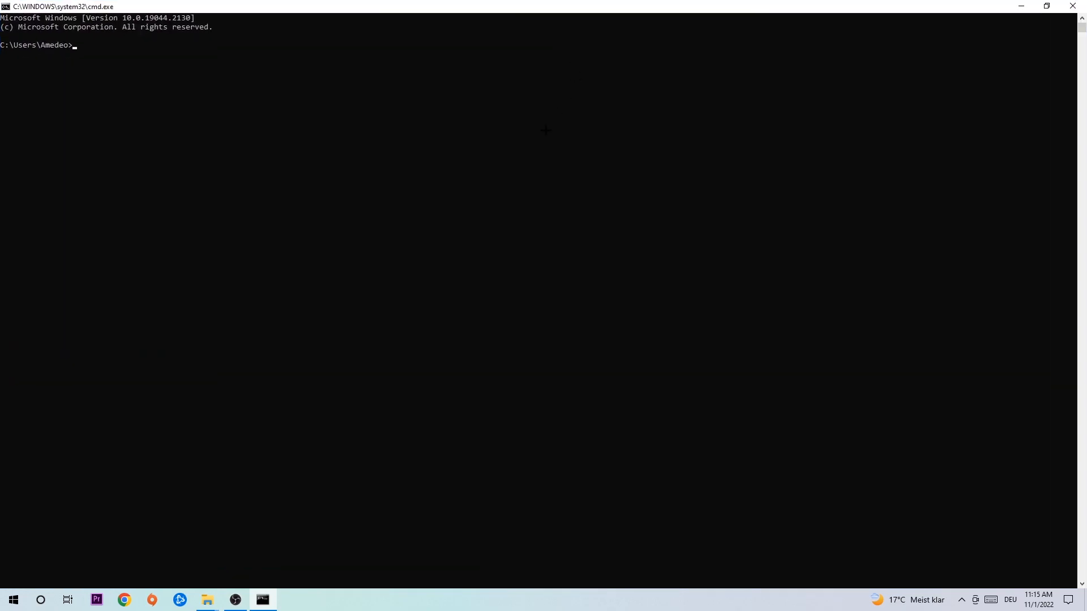
text(i)
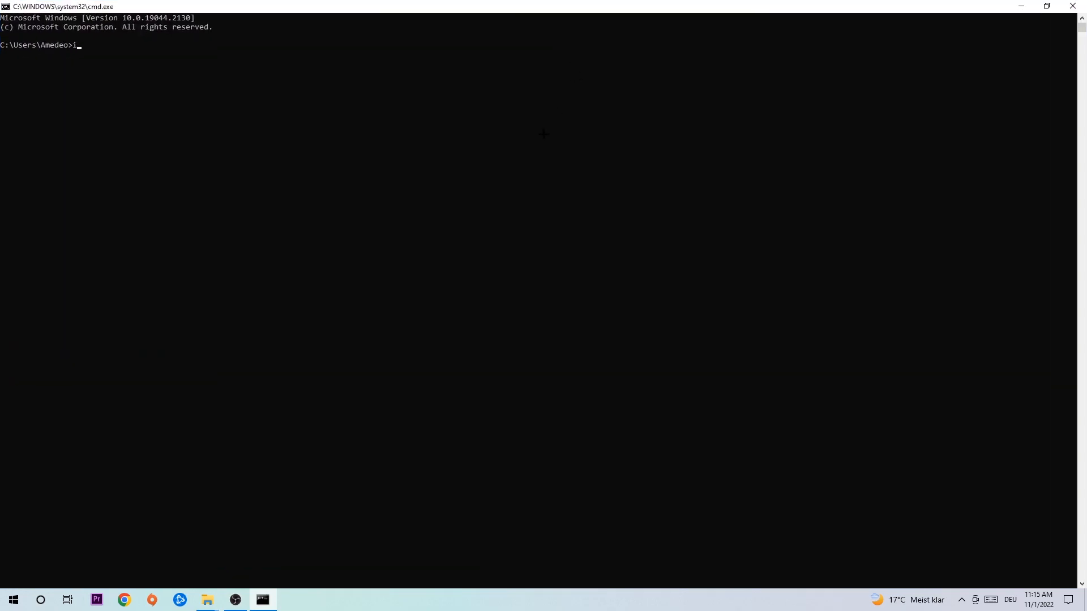
text(pconfig)
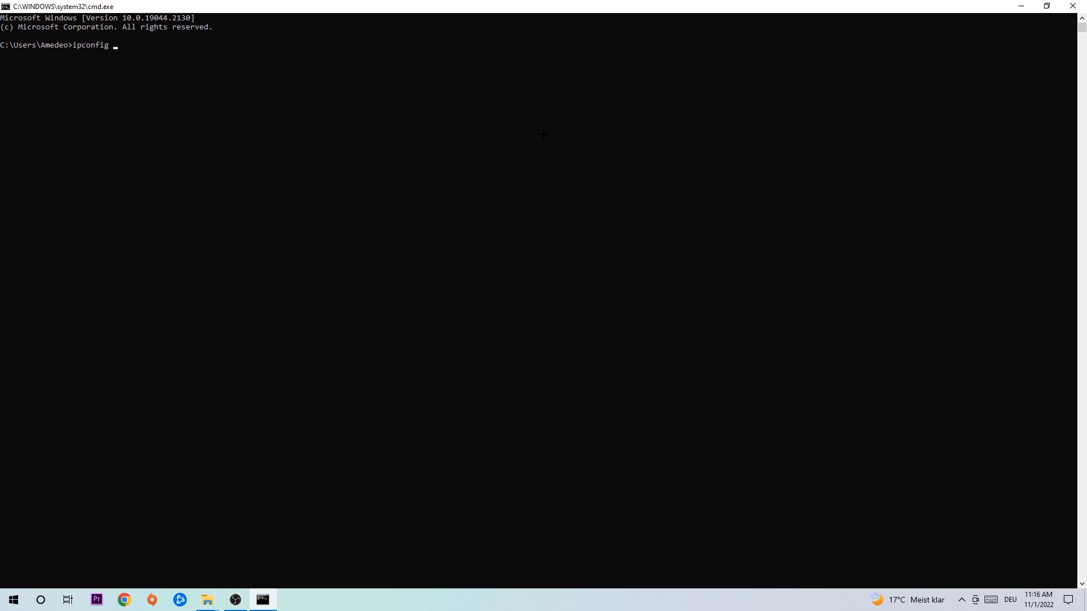
text(/flush)
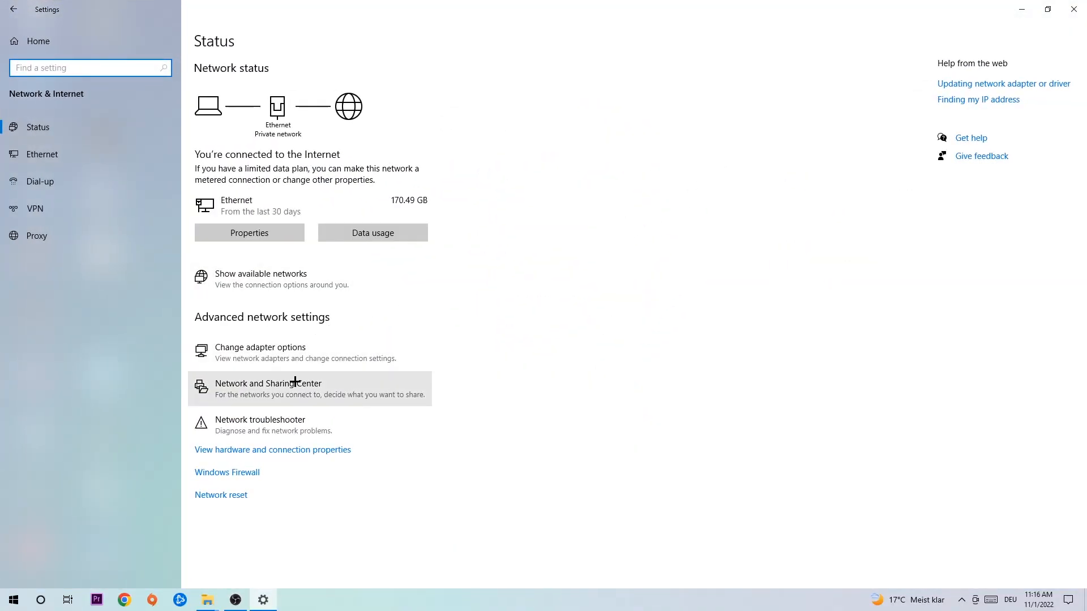
Go to the Network and Sharing Center from the Network & Internet status page.
click(268, 388)
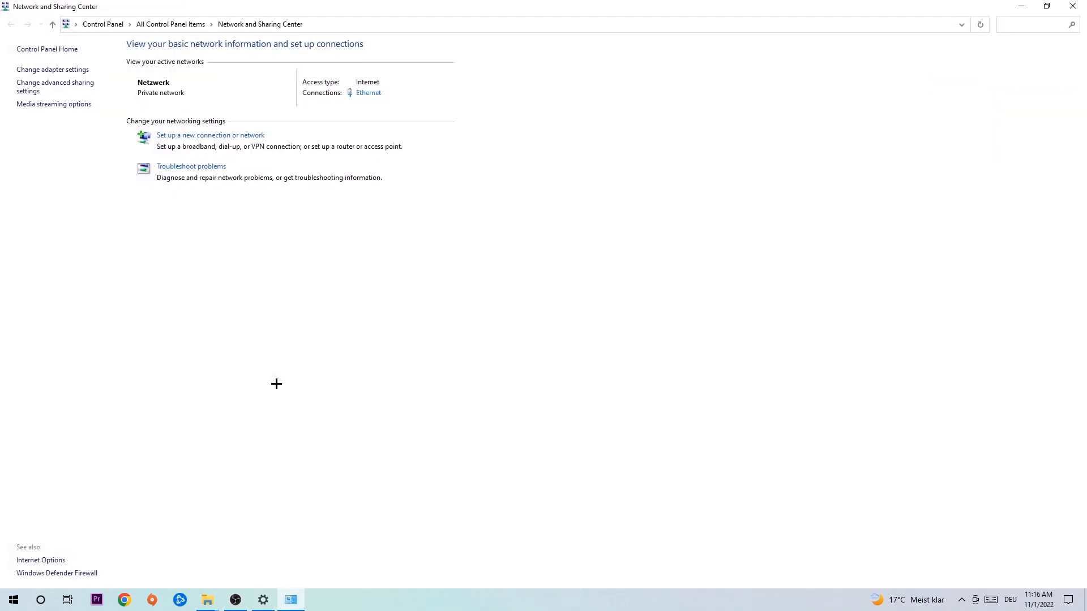
mouse_move(205, 171)
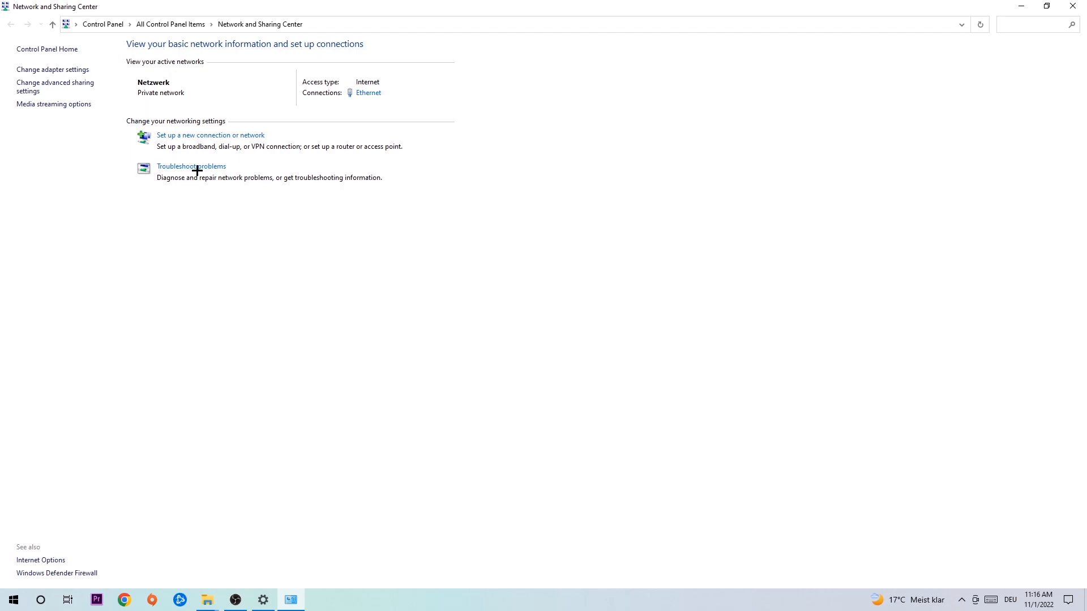
mouse_move(227, 264)
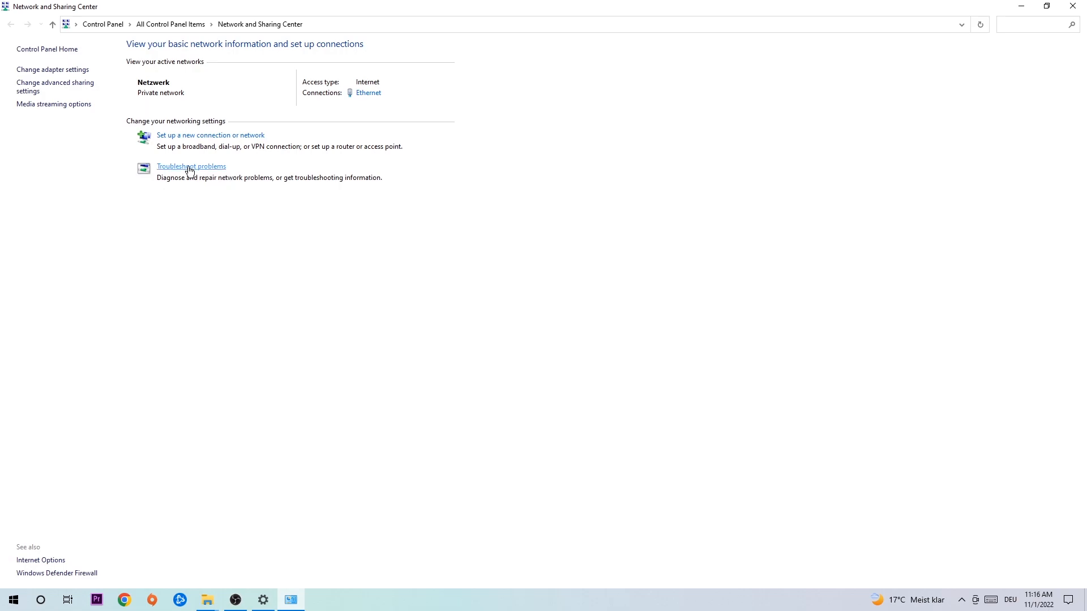
mouse_move(52, 69)
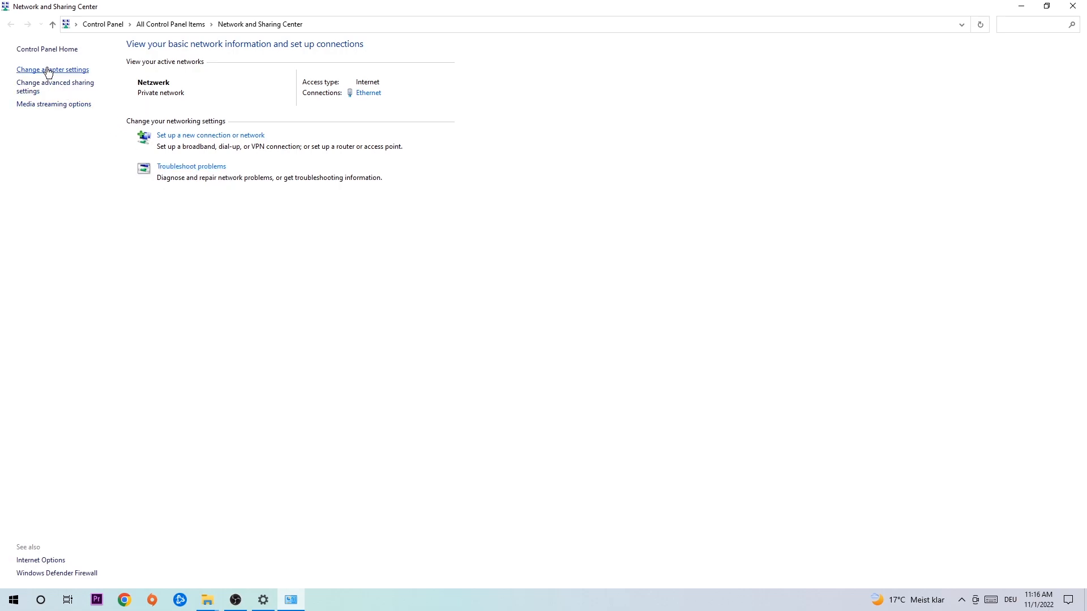
Disable the Ethernet adapter from Network Connections so it can be re-enabled.
click(52, 69)
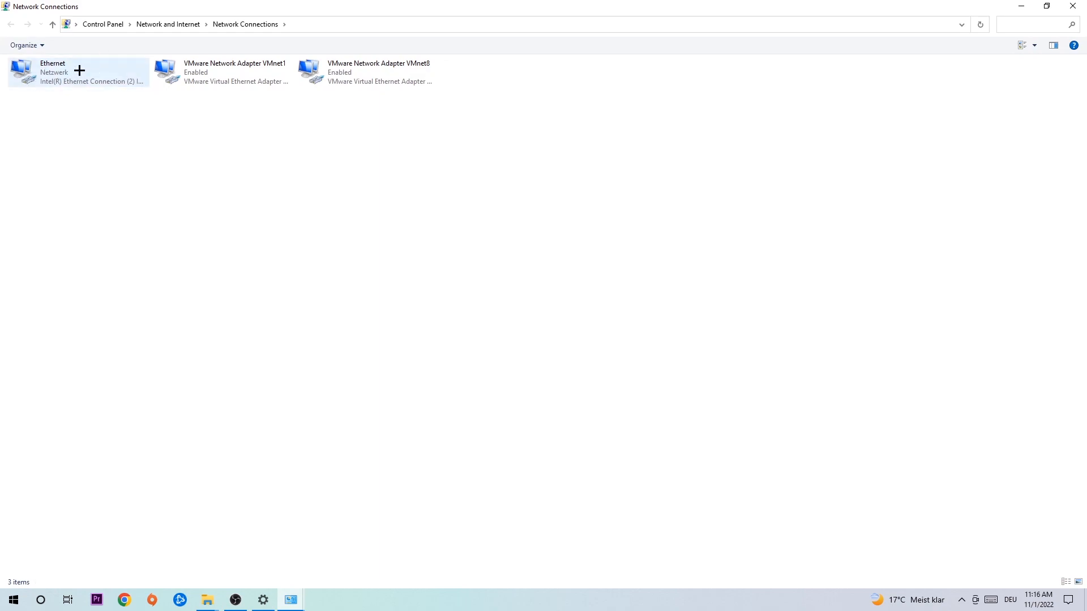
mouse_move(79, 81)
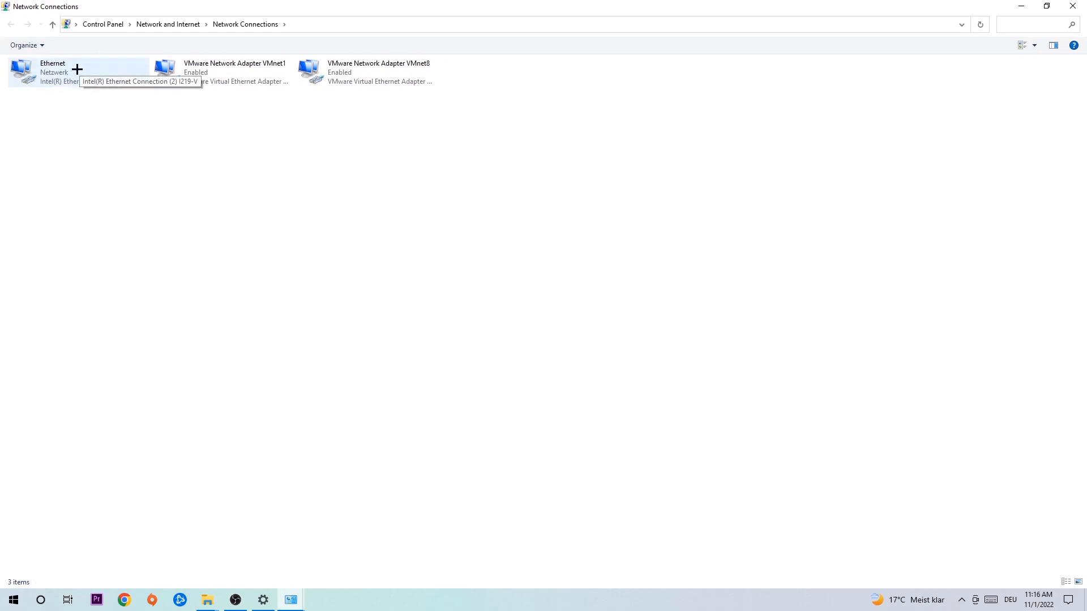
right_click(52, 69)
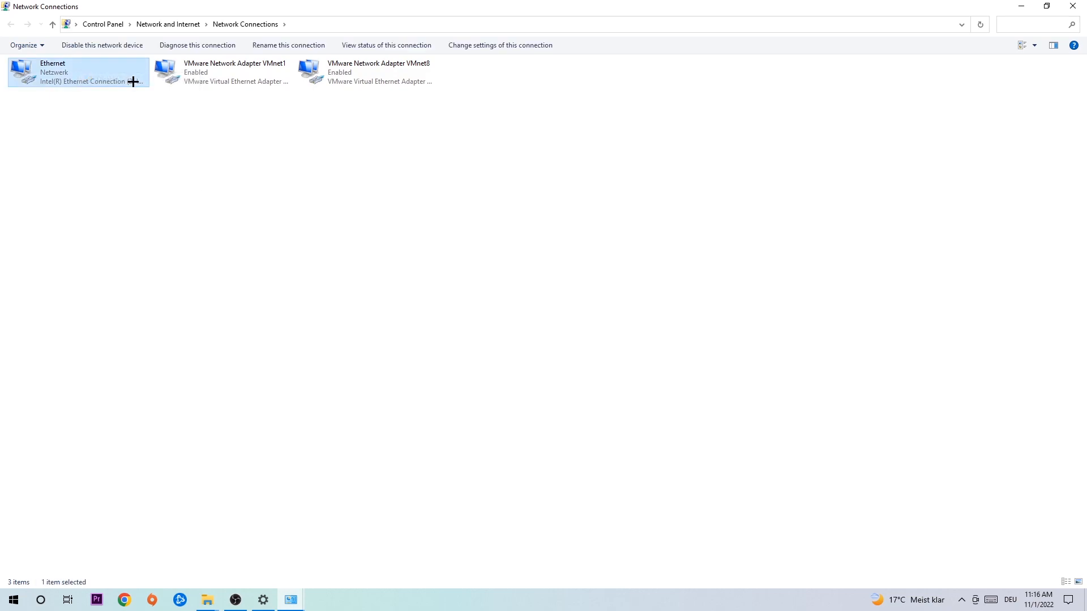
click(101, 45)
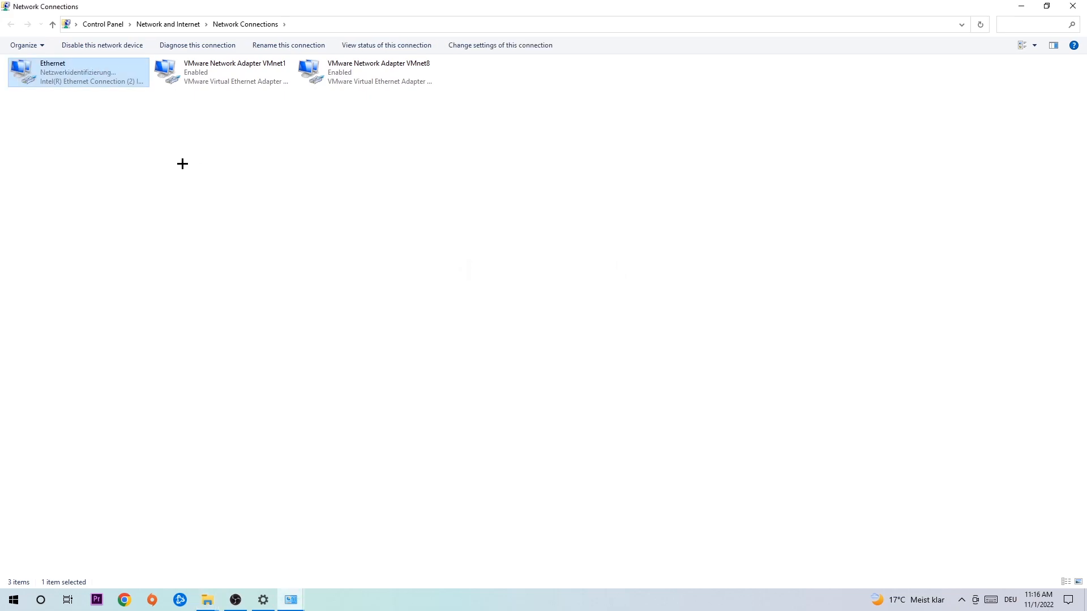
mouse_move(79, 85)
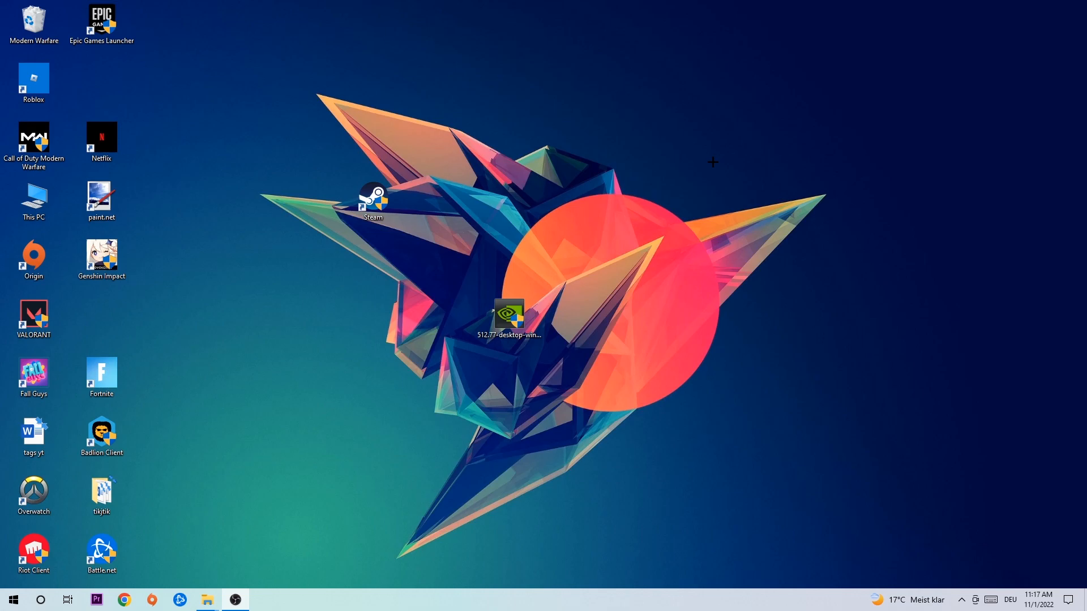
mouse_move(689, 161)
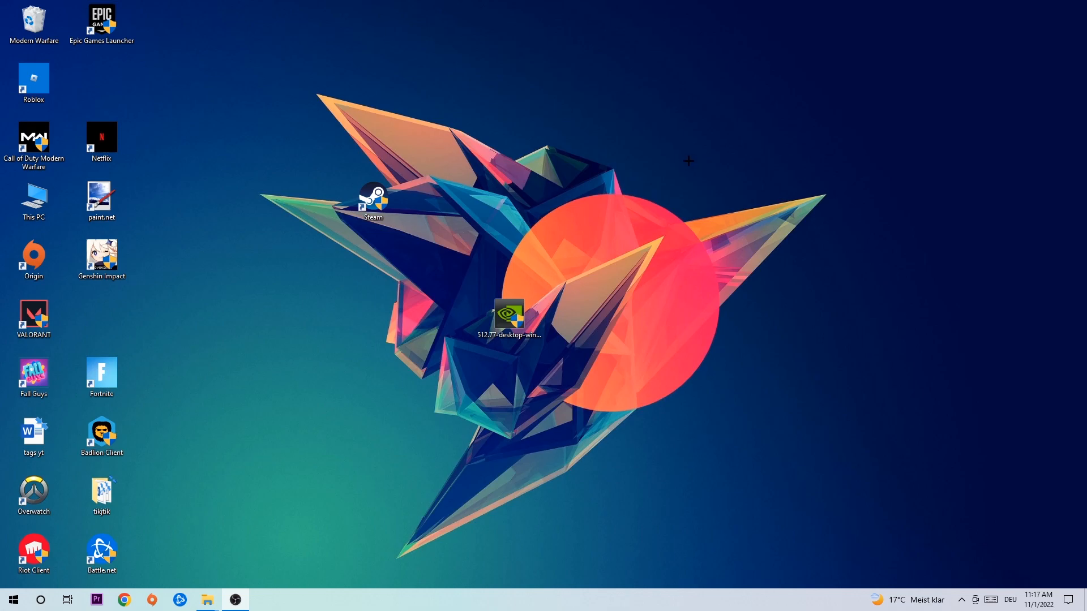